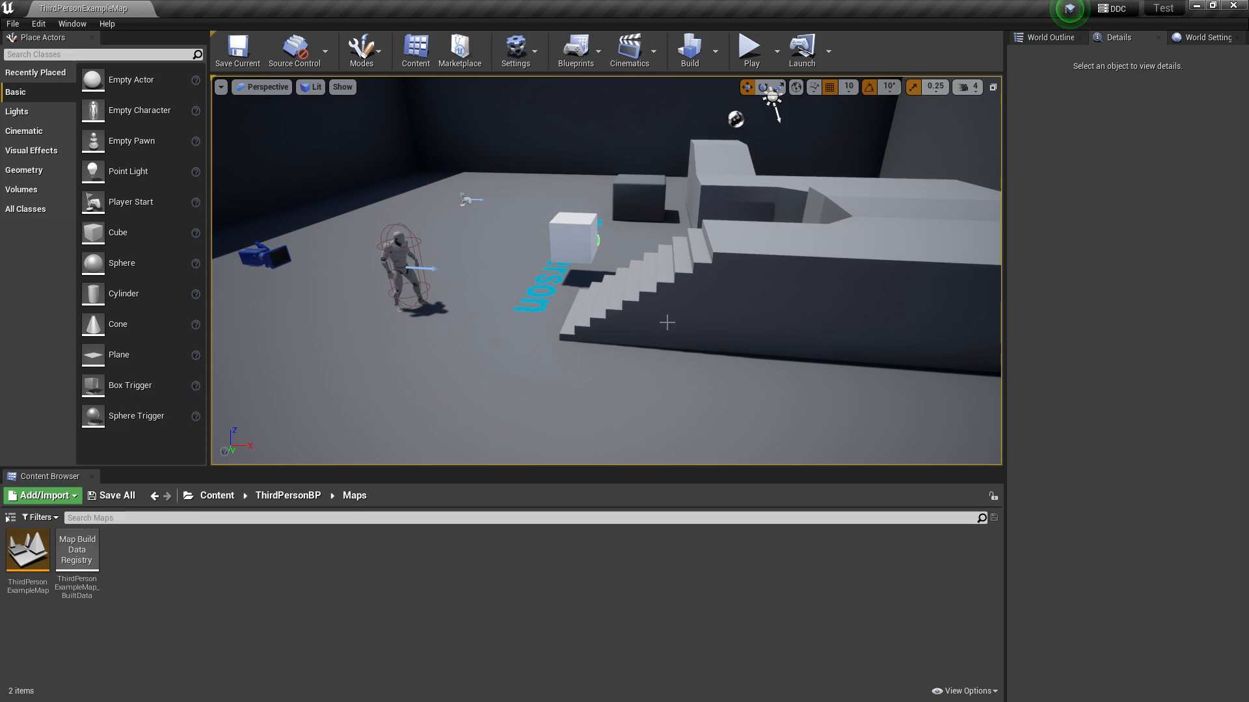
{"action": "mouse_move", "coordinate": [731, 256]}
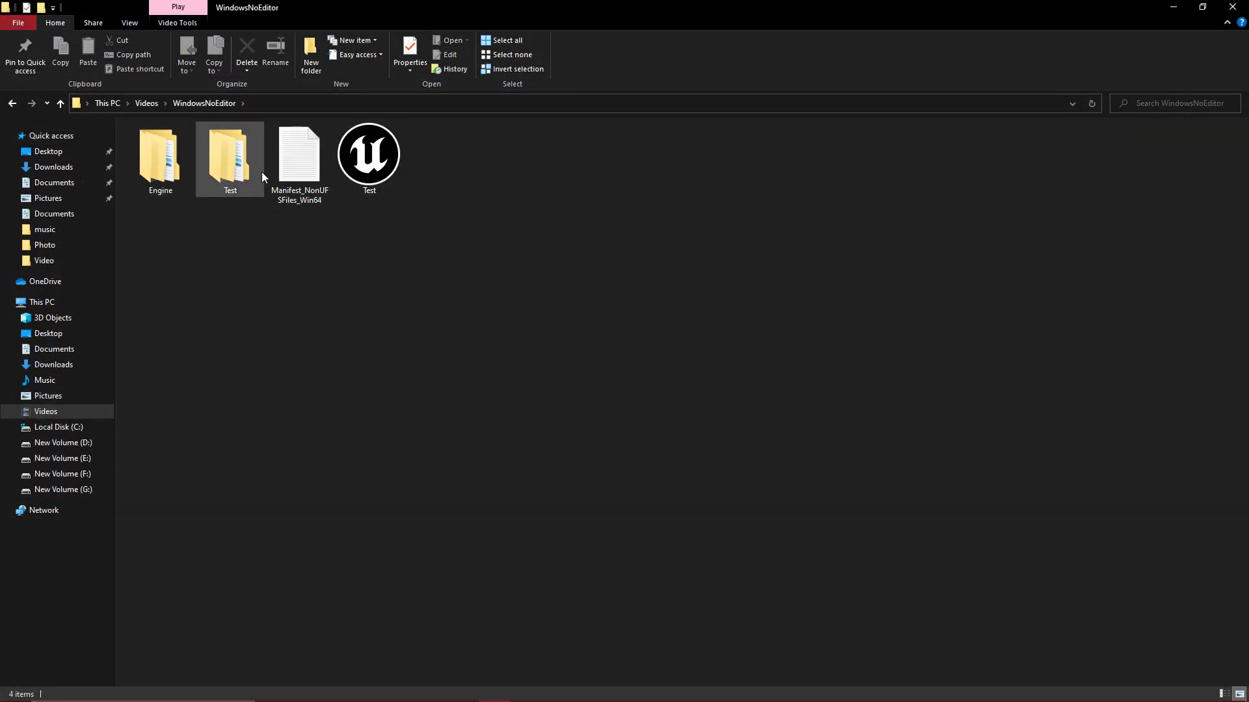
Step: Browse to the game's Paks folder and confirm Test-WindowsNoEditor.pak is 53.4 MB
{"action": "double_click", "coordinate": [230, 155]}
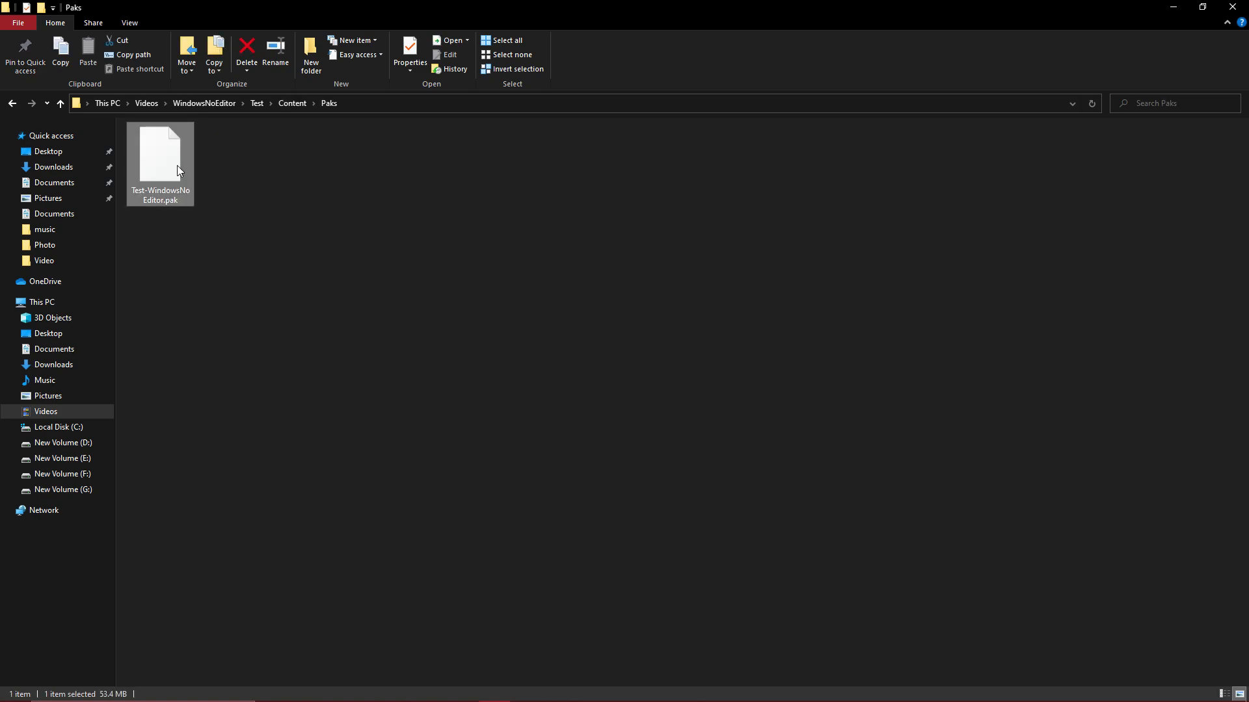
{"action": "left_click", "coordinate": [410, 55]}
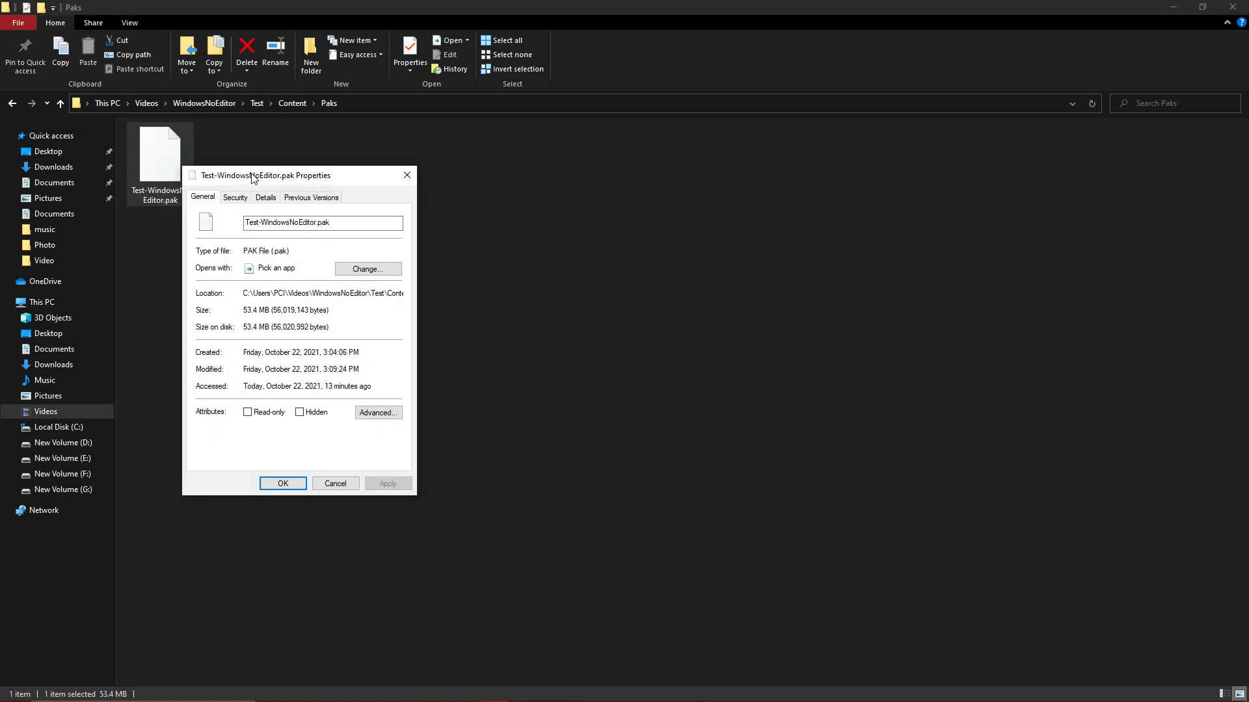
{"action": "left_click", "coordinate": [282, 483]}
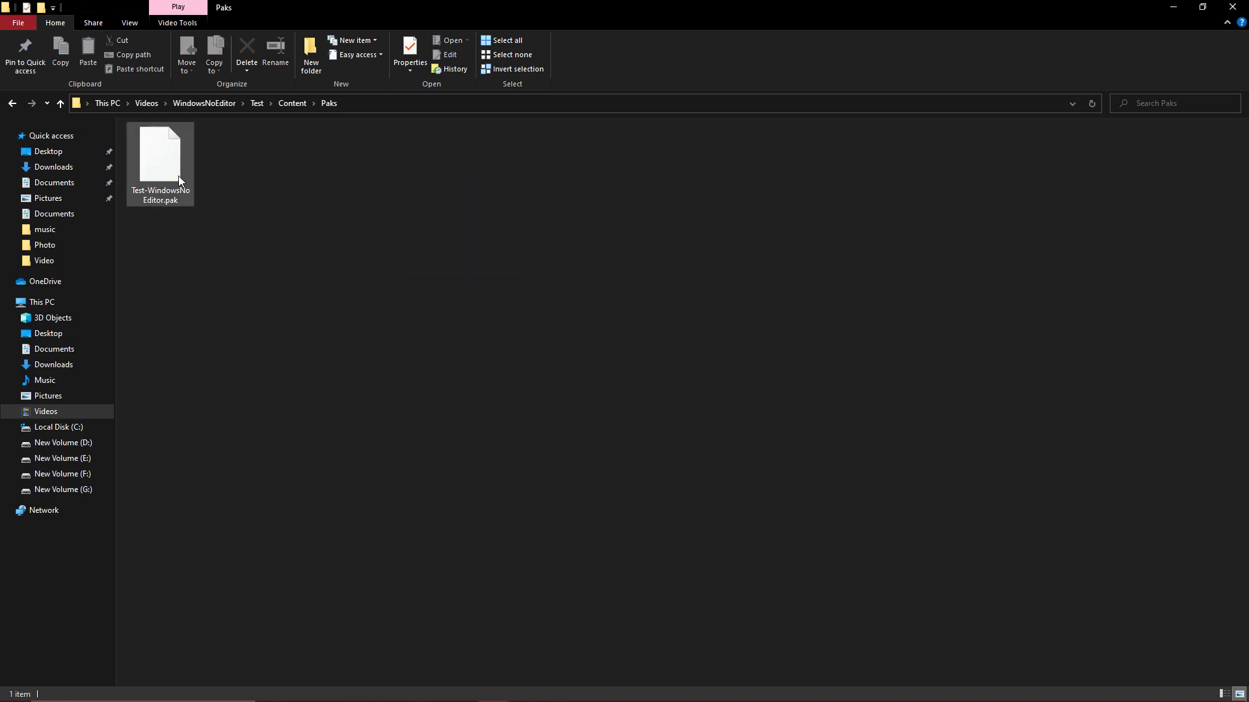
{"action": "left_click", "coordinate": [408, 56]}
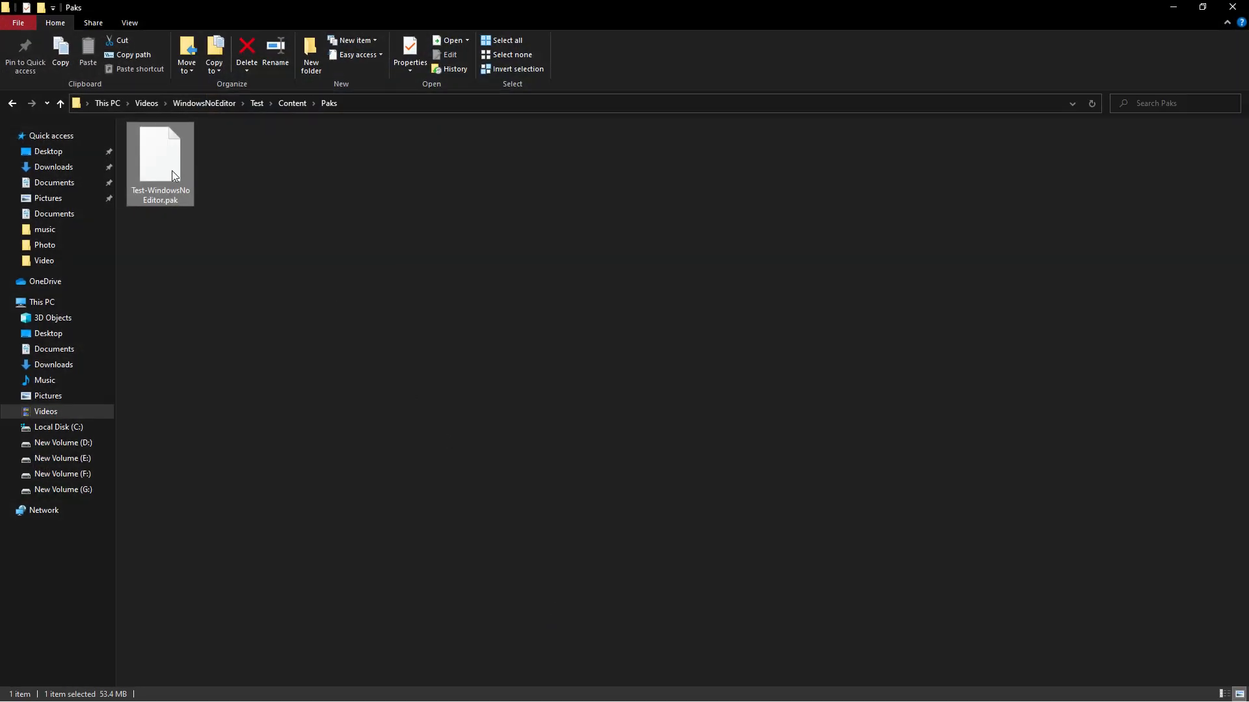
{"action": "mouse_move", "coordinate": [173, 173]}
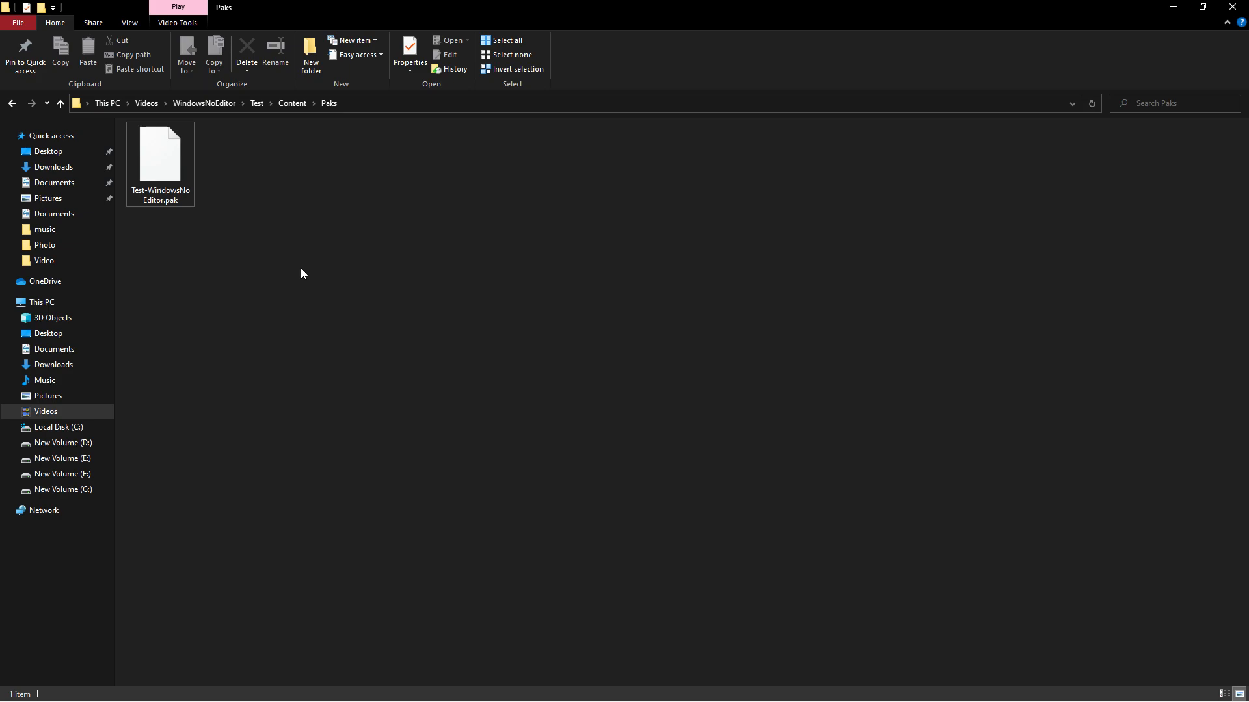
{"action": "mouse_move", "coordinate": [204, 116]}
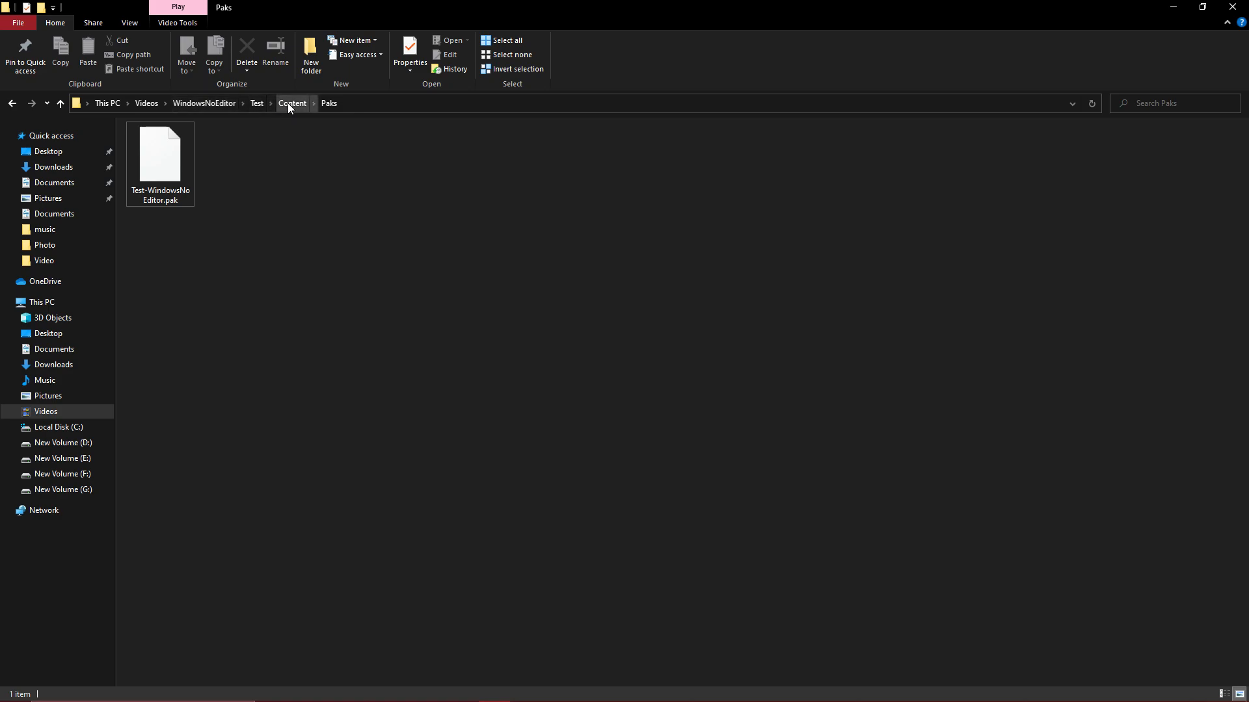
Step: Run the packaged Test game showing one cube, then return to ThirdPersonExampleMap in the editor
{"action": "left_click", "coordinate": [203, 103]}
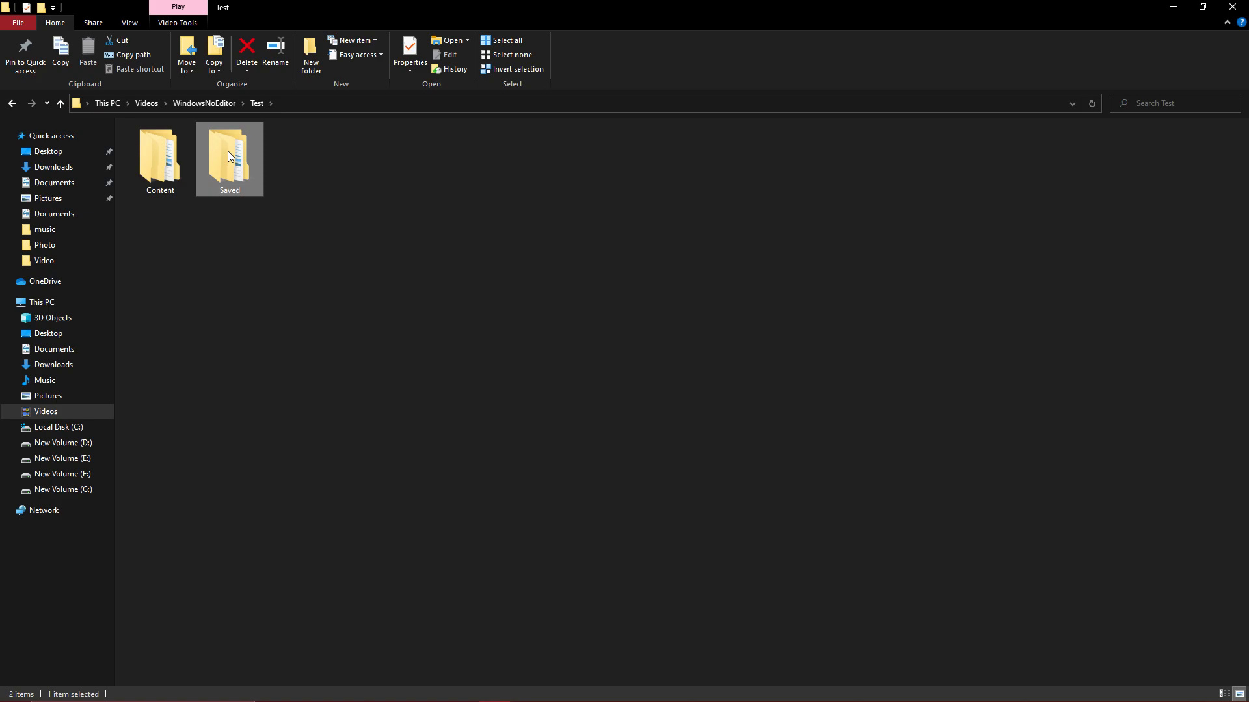
{"action": "double_click", "coordinate": [159, 155]}
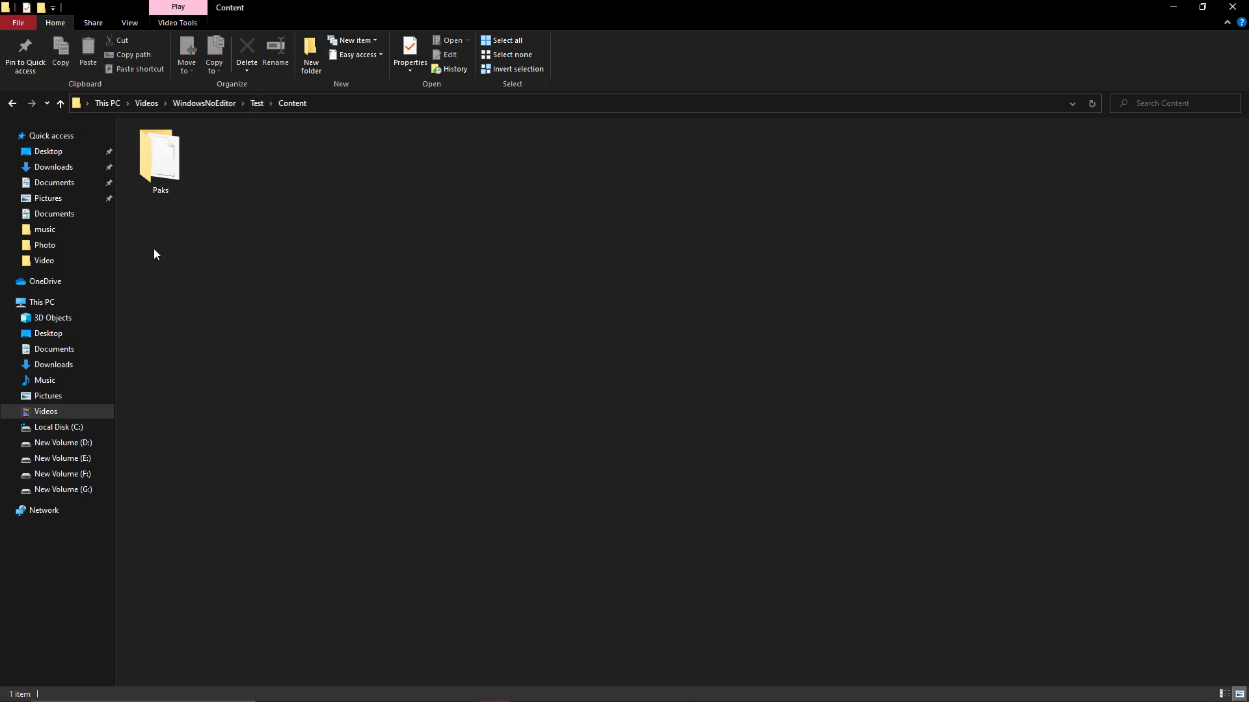
{"action": "left_click", "coordinate": [203, 103]}
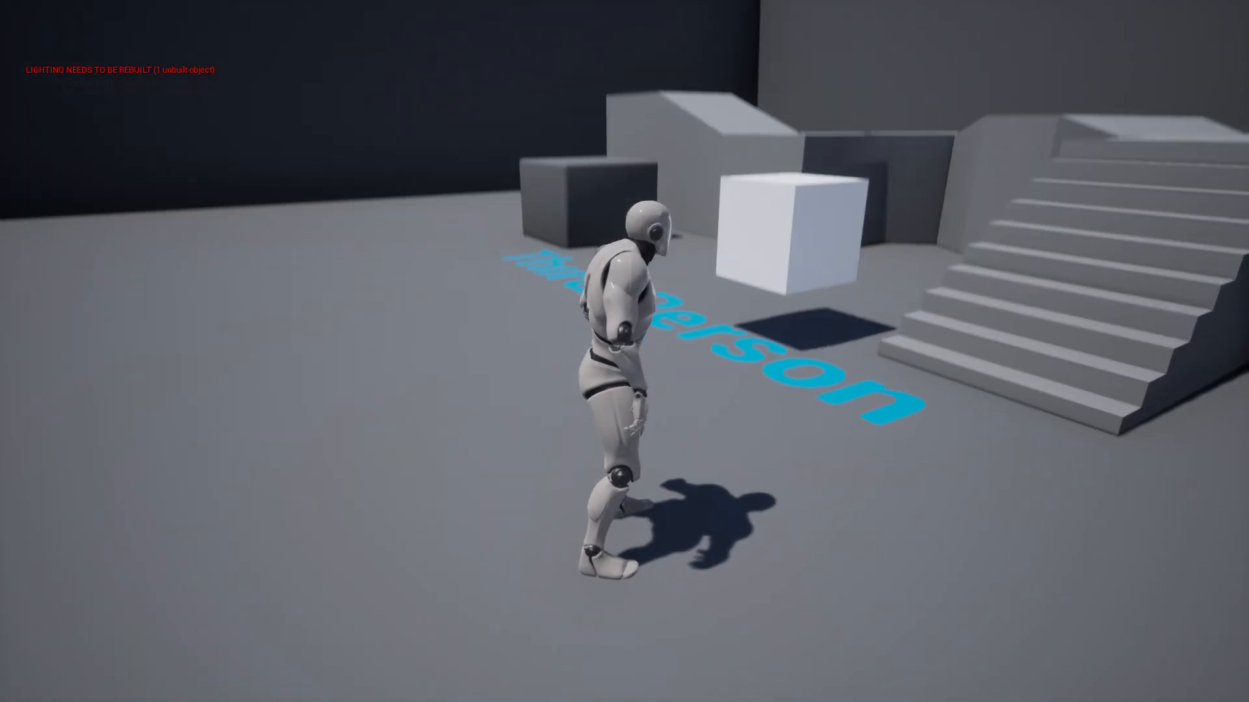
{"action": "left_click", "coordinate": [15, 689]}
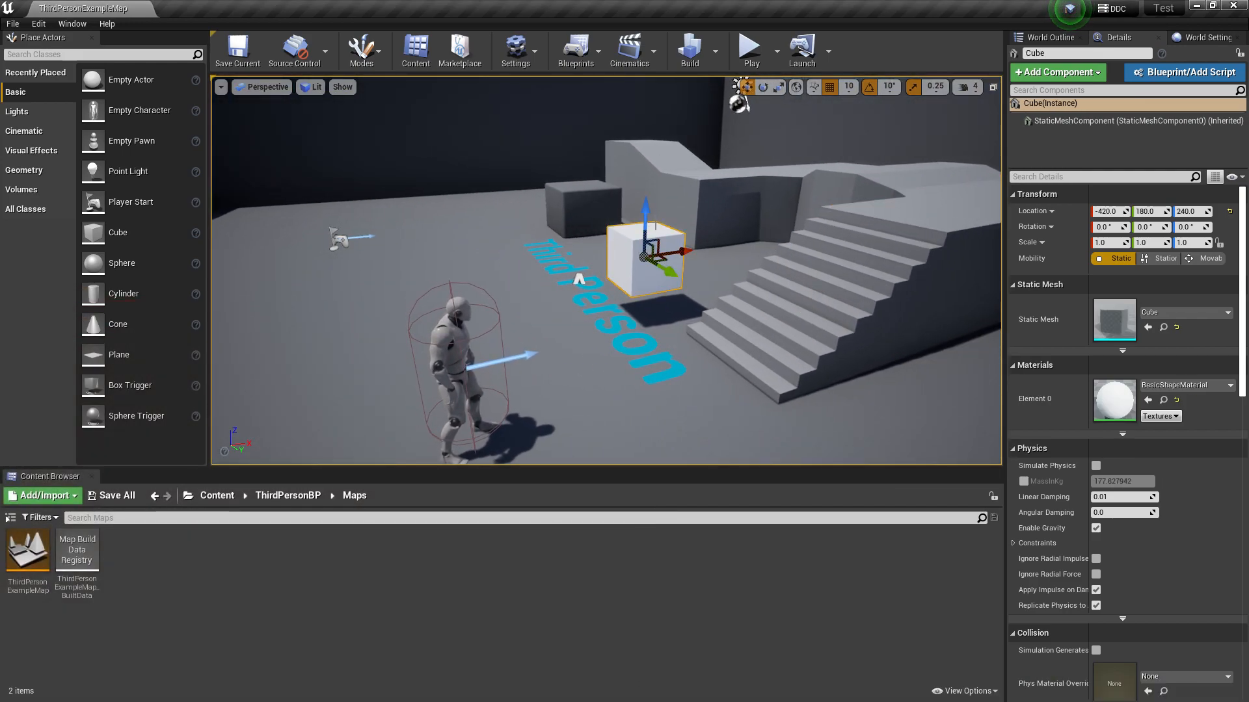
Step: Package the project for Windows (64-bit) into a selected output folder
{"action": "left_click", "coordinate": [237, 50]}
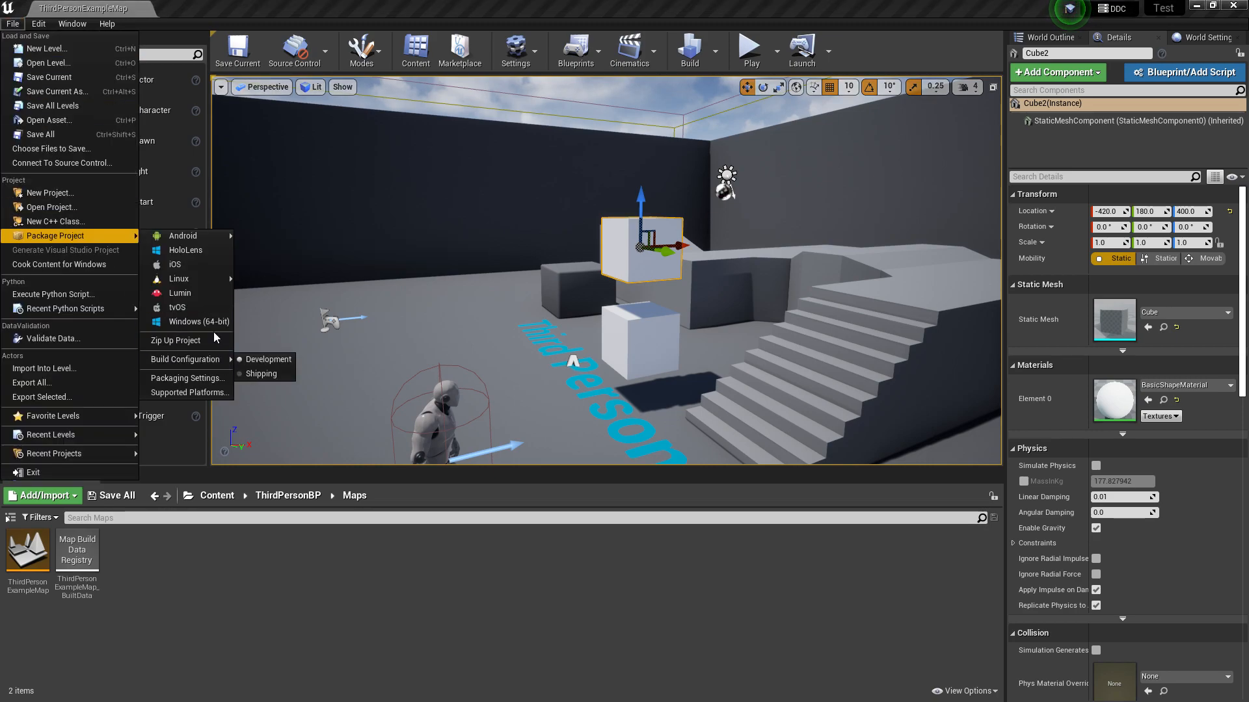
{"action": "left_click", "coordinate": [199, 322]}
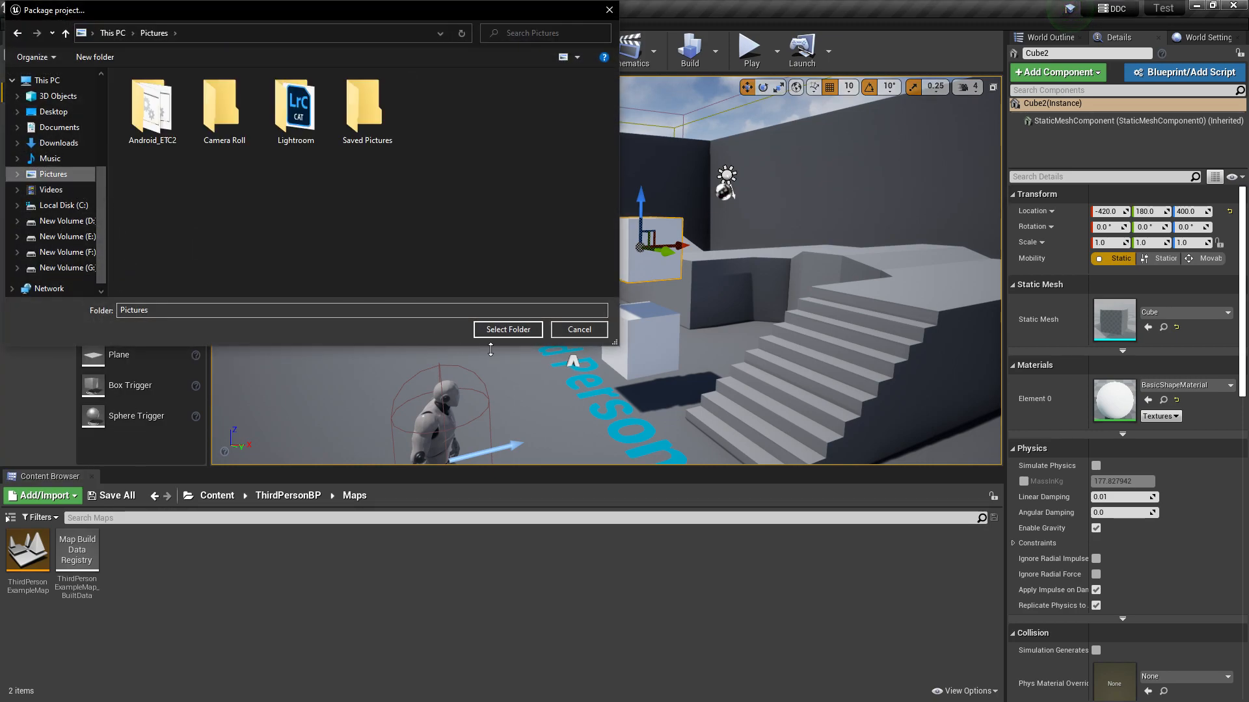
{"action": "left_click", "coordinate": [508, 329]}
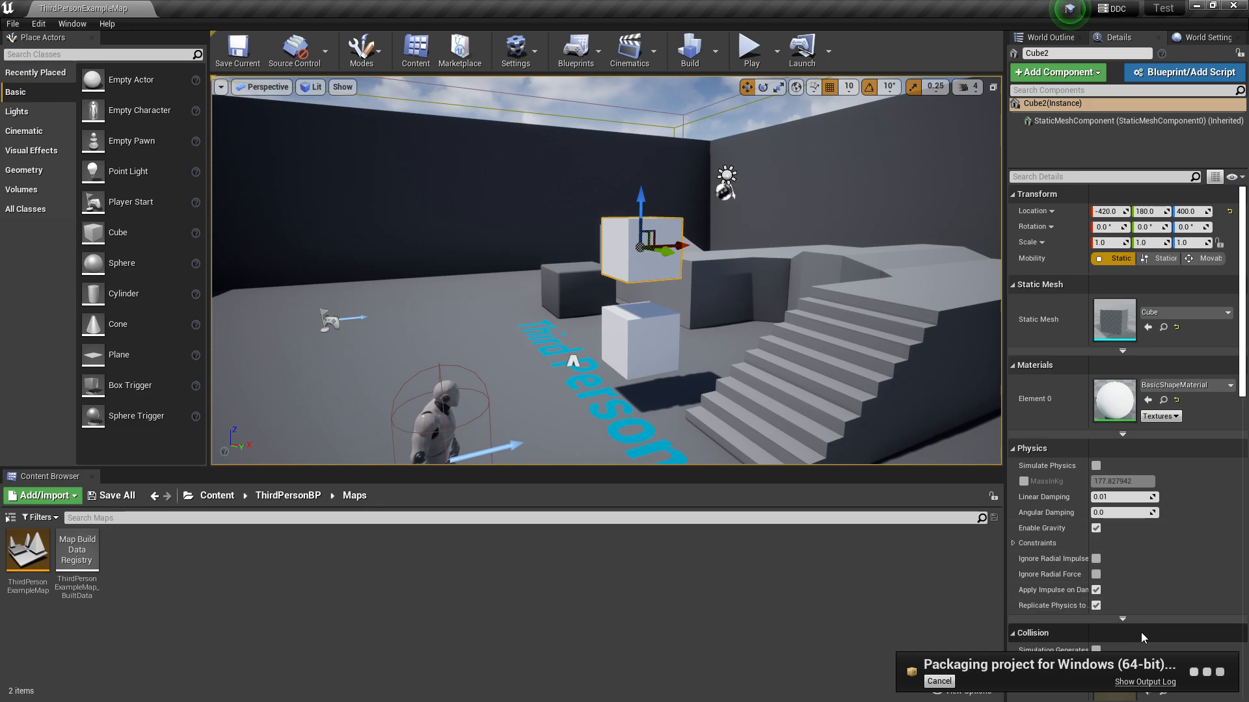
{"action": "mouse_move", "coordinate": [1022, 625]}
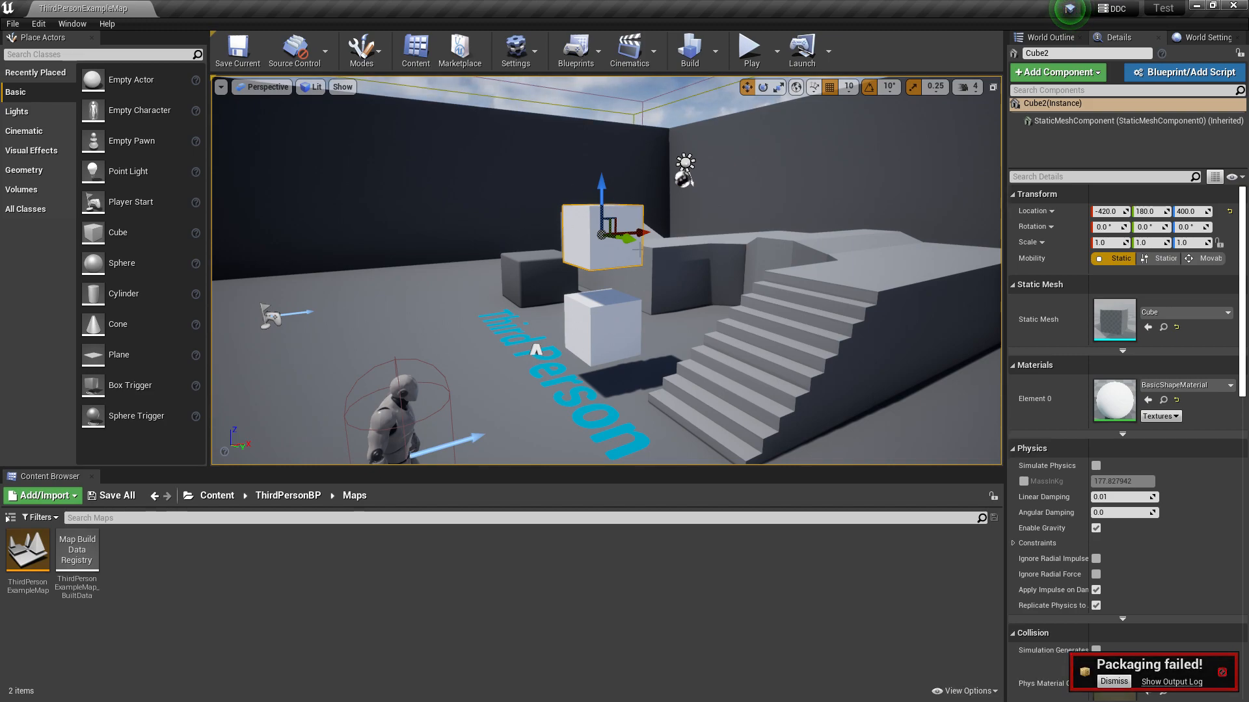
Step: Review the packaging log's Create Widget cook error, then close the log
{"action": "left_click", "coordinate": [1171, 681]}
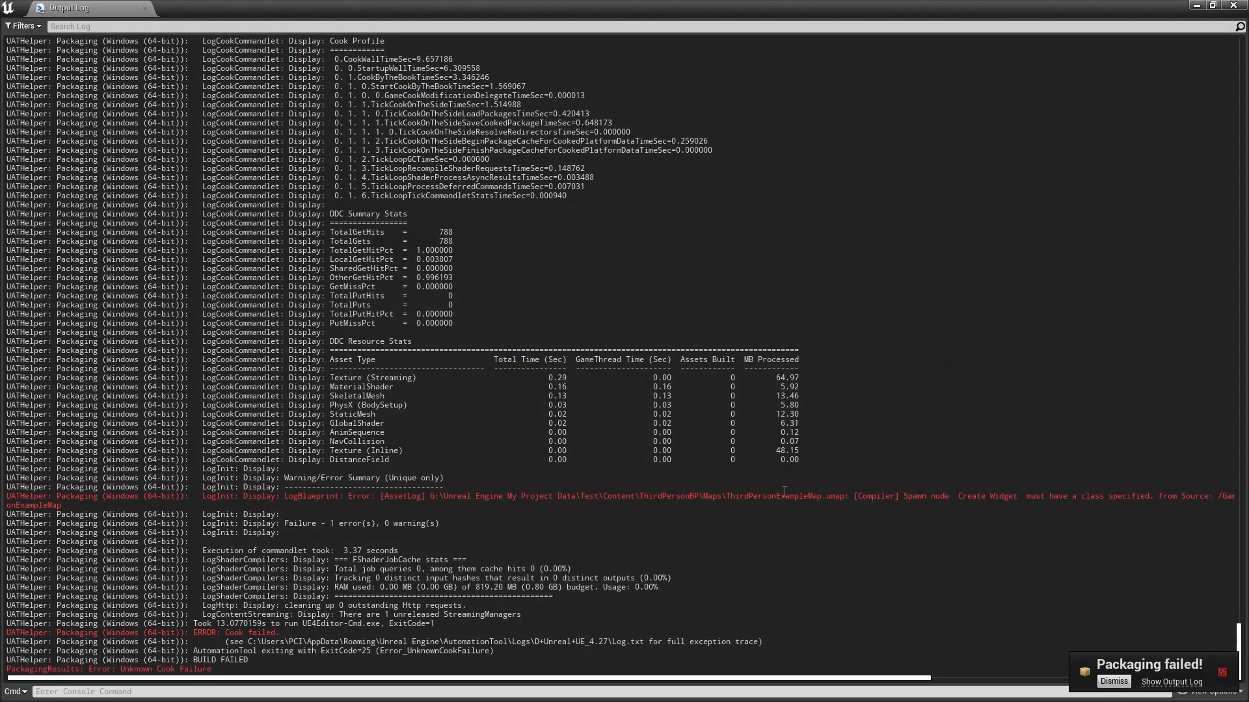
{"action": "mouse_move", "coordinate": [843, 521]}
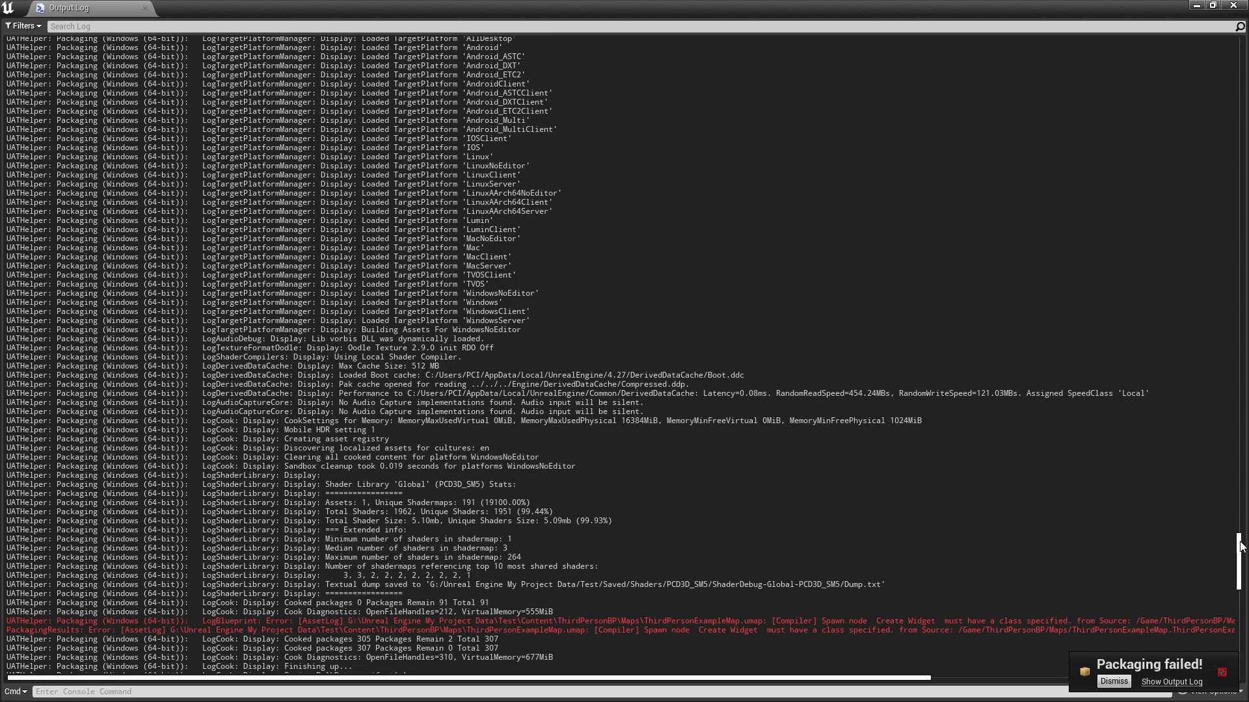
{"action": "scroll", "scroll_direction": "down", "scroll_amount": 3}
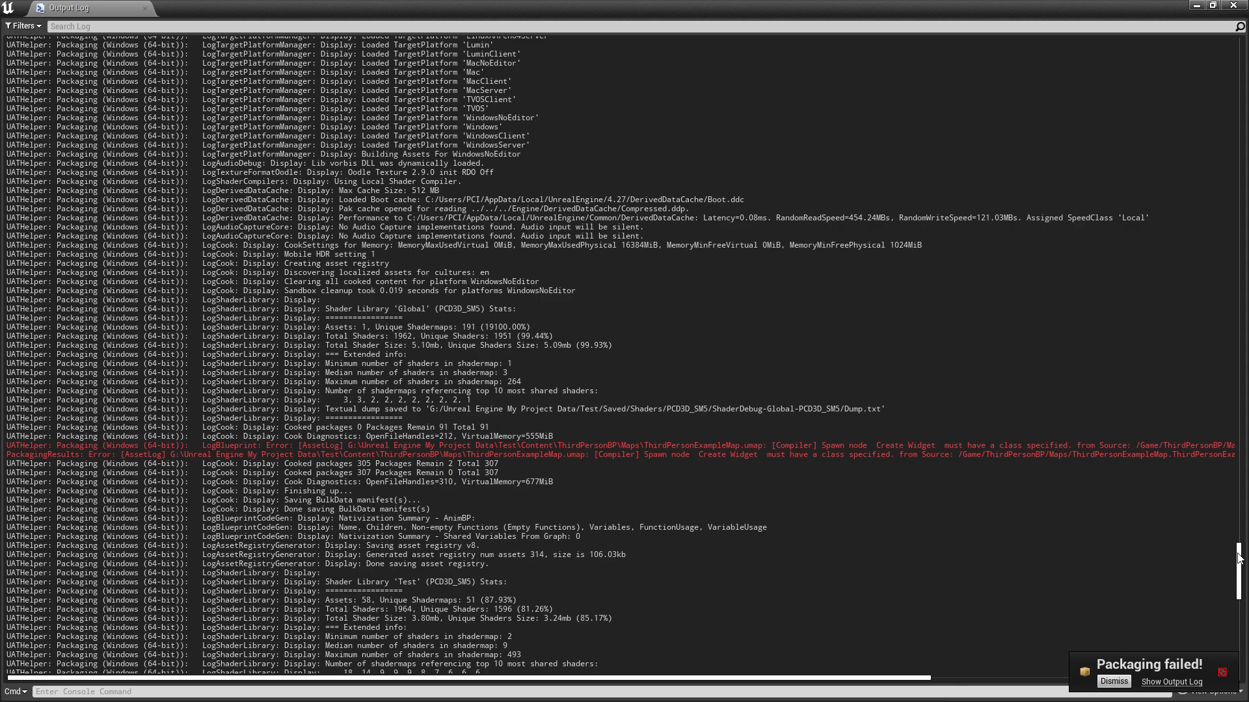
{"action": "left_click", "coordinate": [579, 50]}
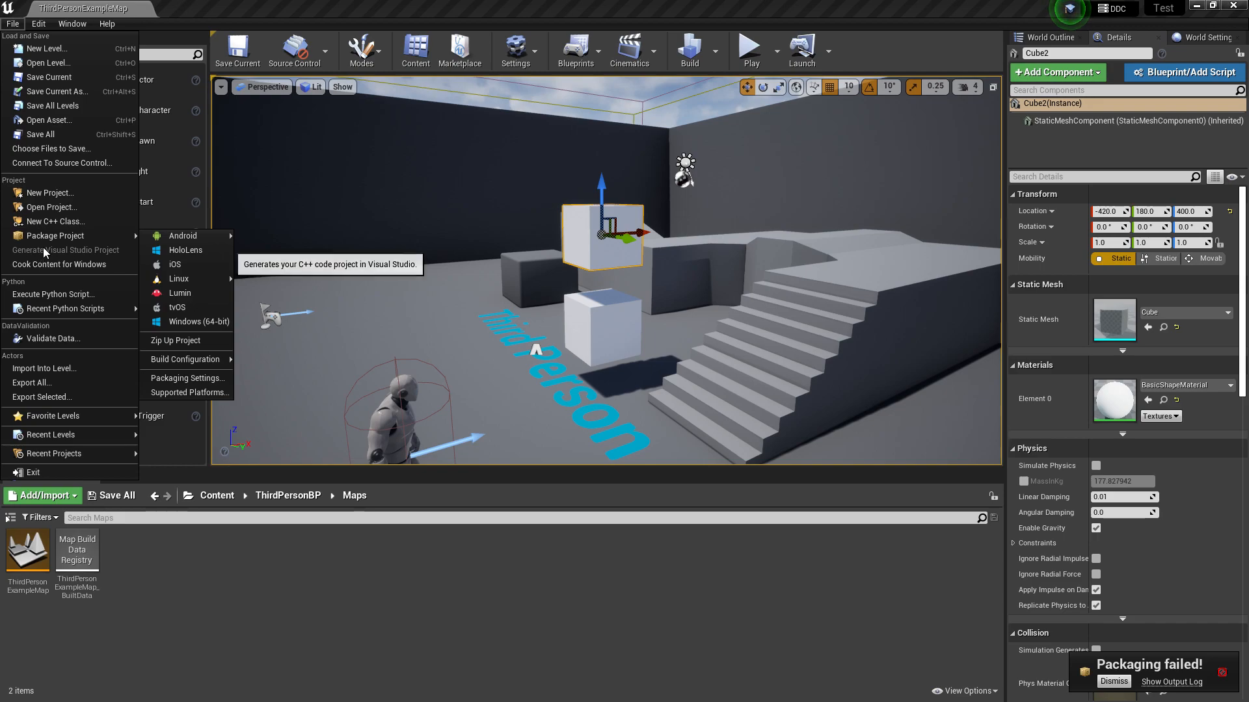
Step: Start a new Windows (64-bit) packaging run of the project
{"action": "left_click", "coordinate": [198, 322]}
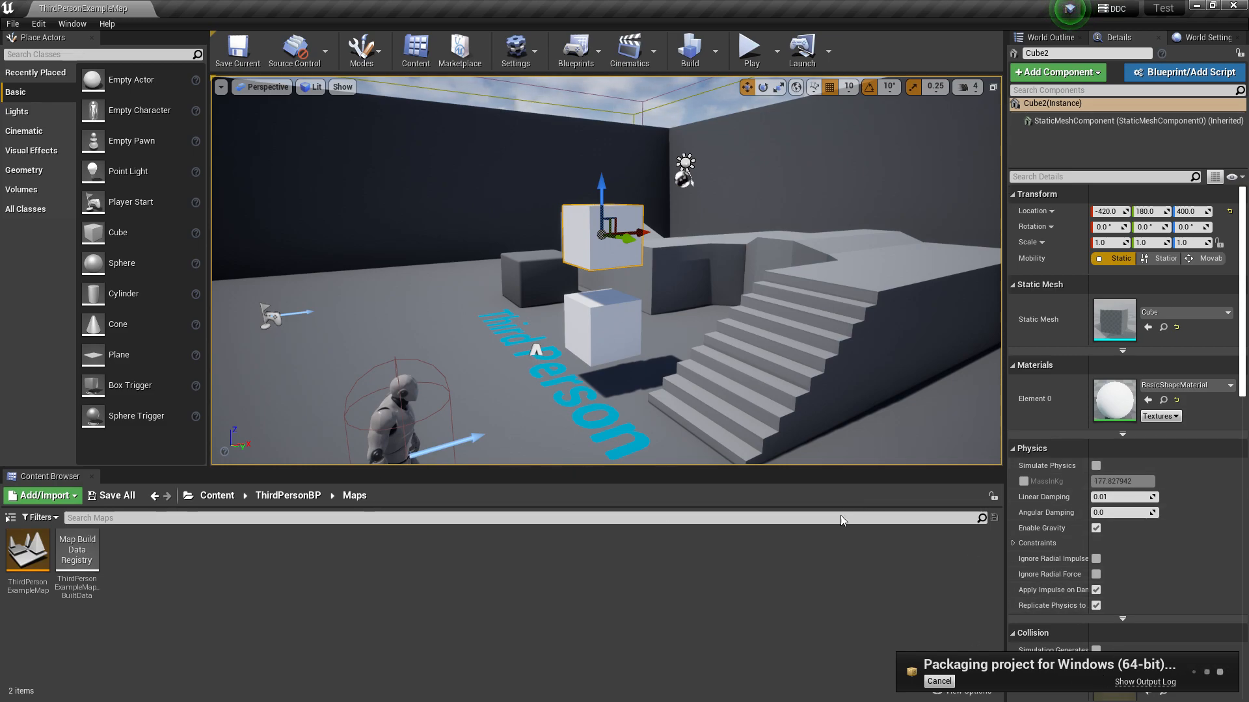
{"action": "mouse_move", "coordinate": [1129, 684]}
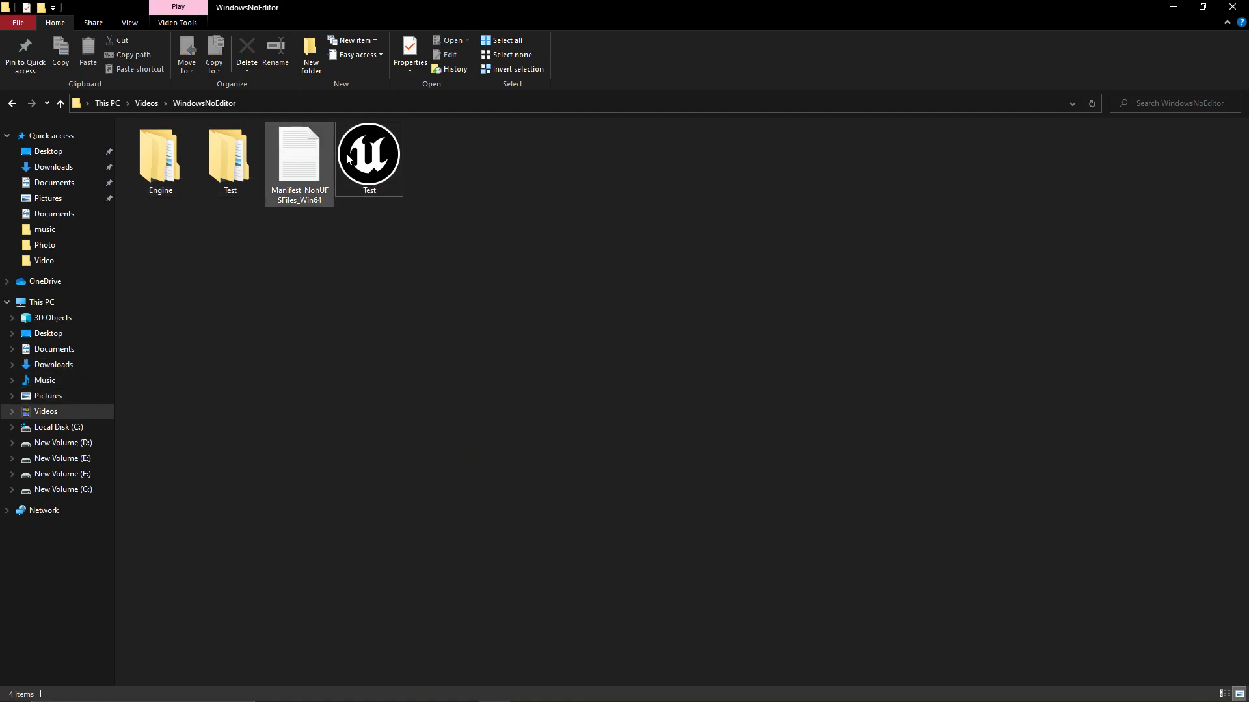
Step: Run the old game, then copy the new build's Paks folder into the game's Content folder
{"action": "double_click", "coordinate": [368, 153]}
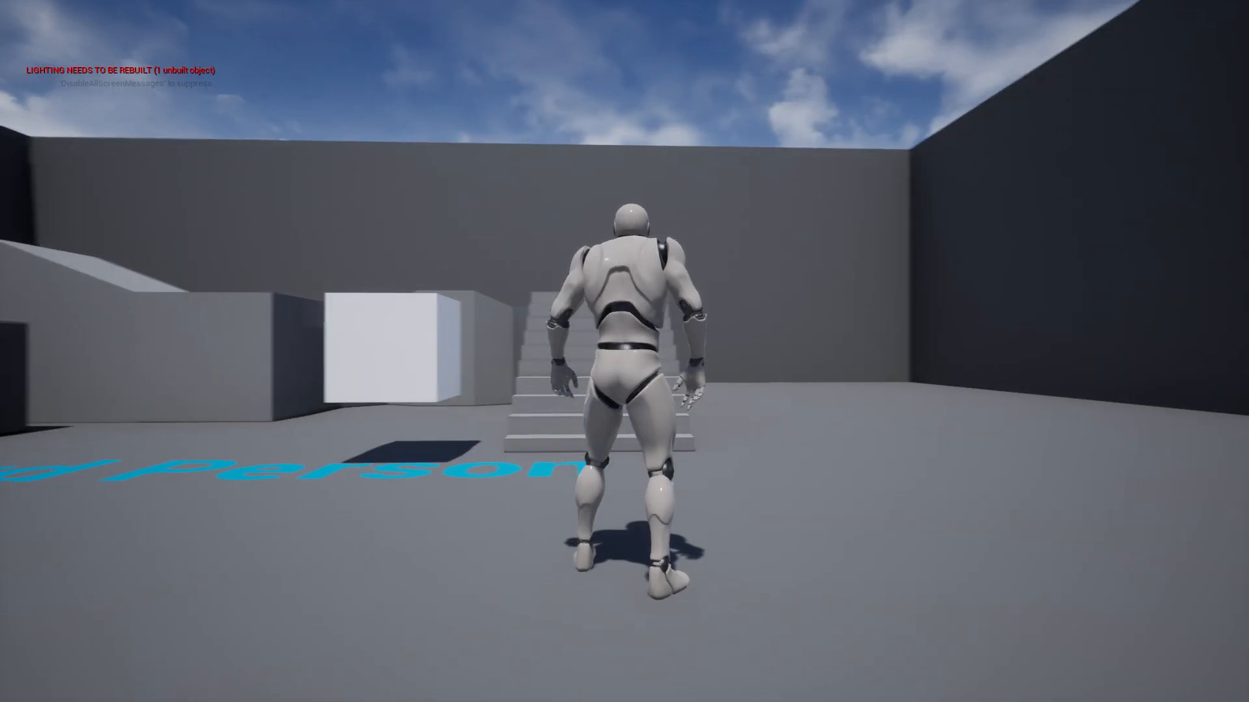
{"action": "left_click", "coordinate": [15, 688]}
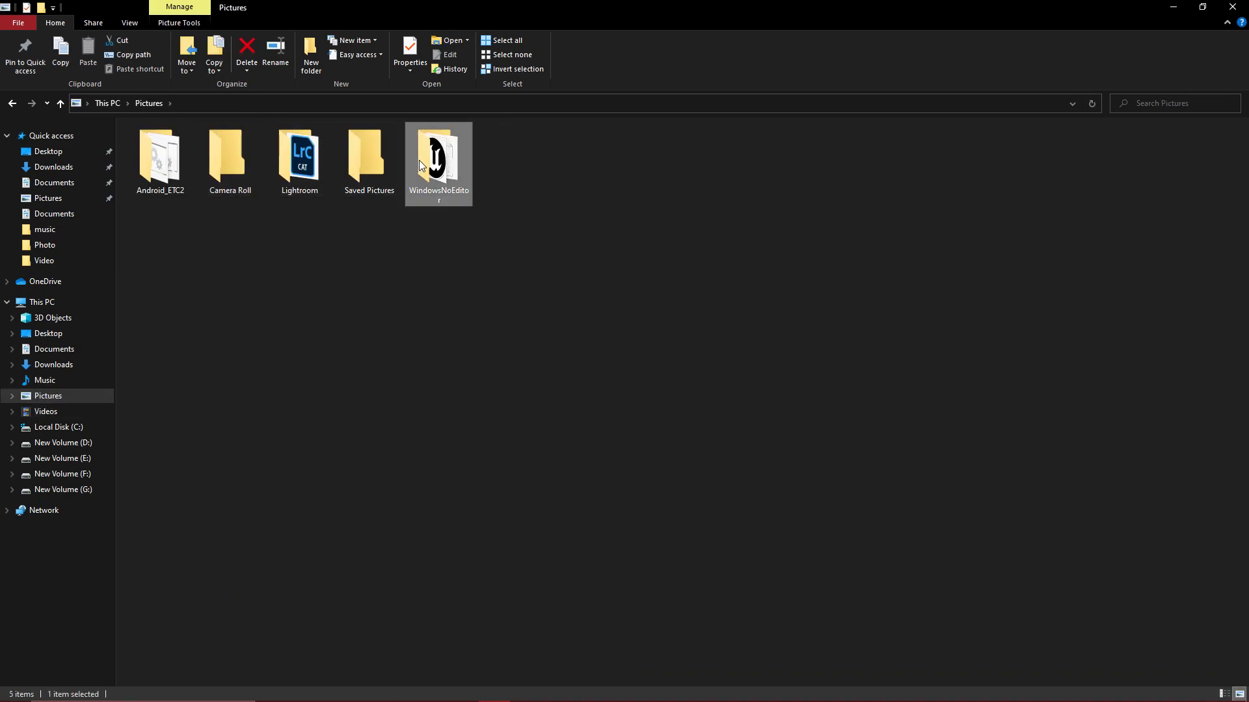
{"action": "double_click", "coordinate": [437, 156]}
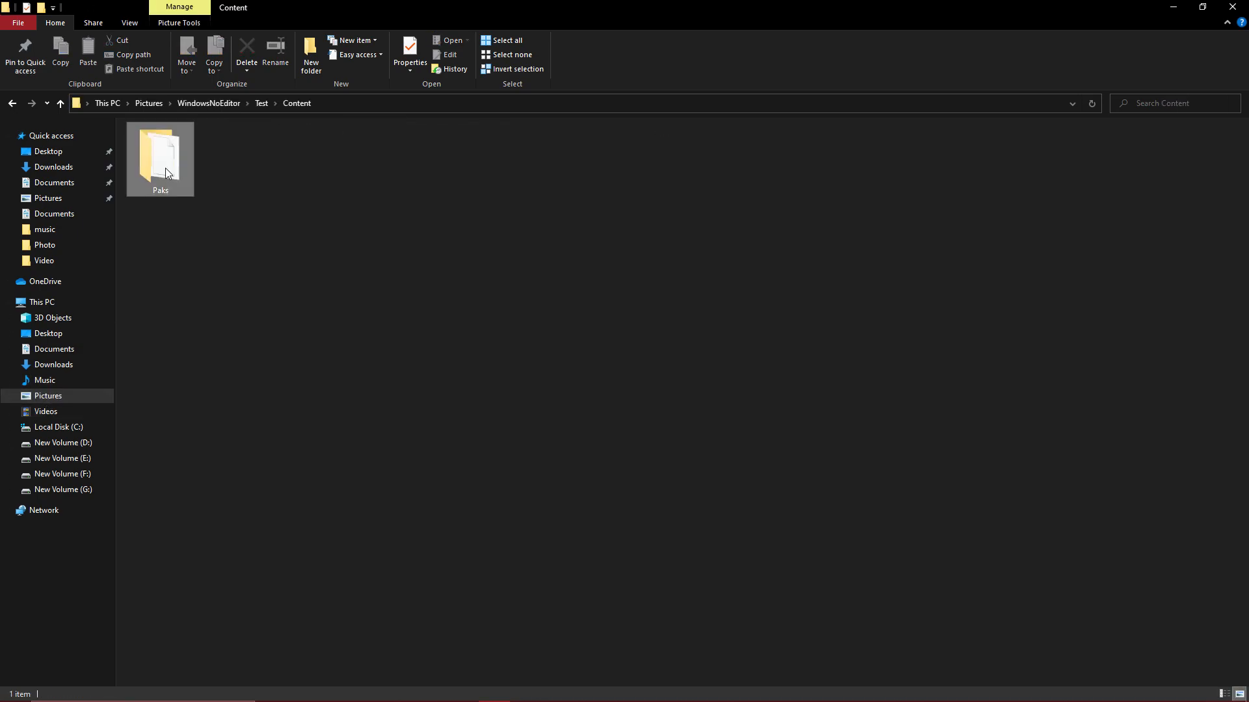
{"action": "left_click", "coordinate": [160, 156]}
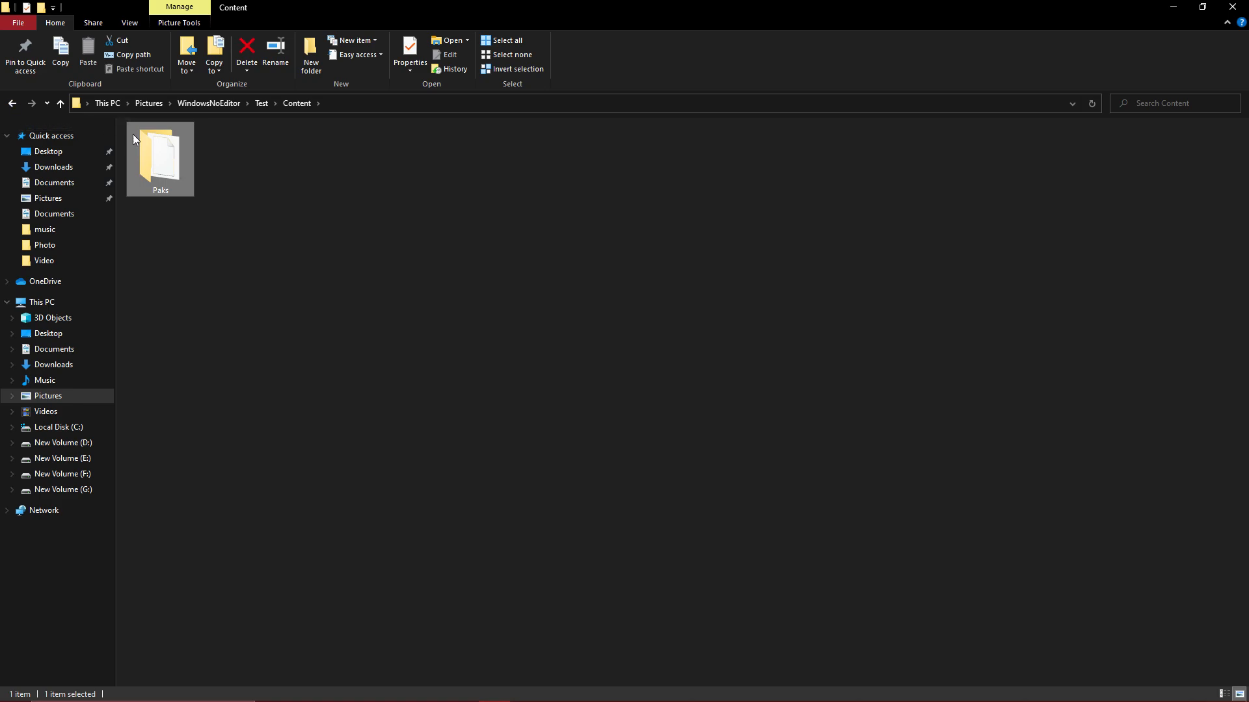
{"action": "double_click", "coordinate": [159, 152]}
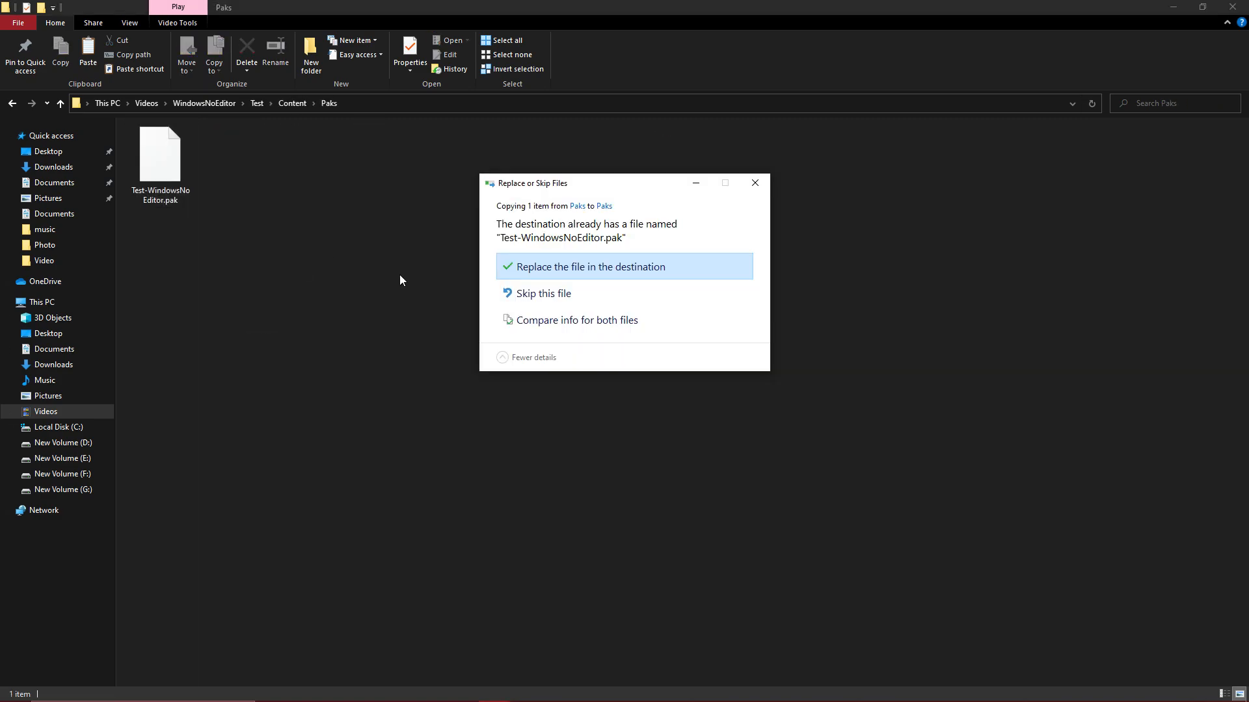
Step: Replace Test-WindowsNoEditor.pak with the new one and relaunch Test to see two cubes
{"action": "left_click", "coordinate": [592, 266]}
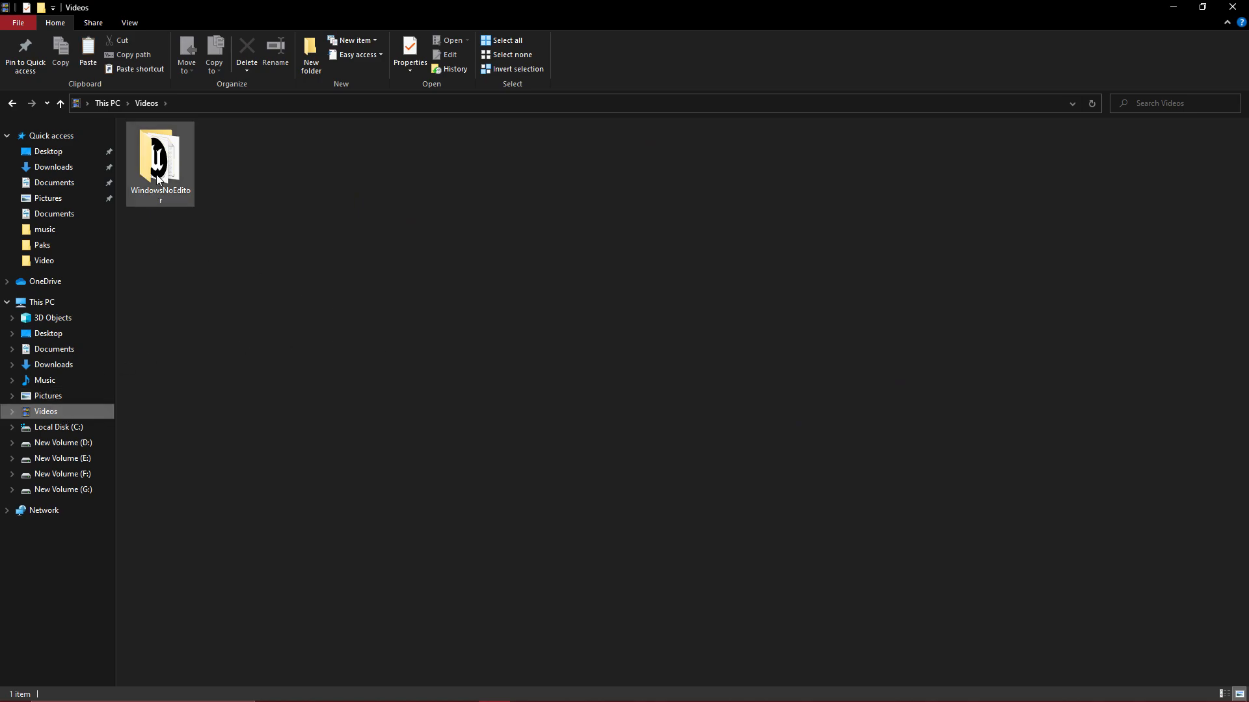
{"action": "double_click", "coordinate": [159, 156]}
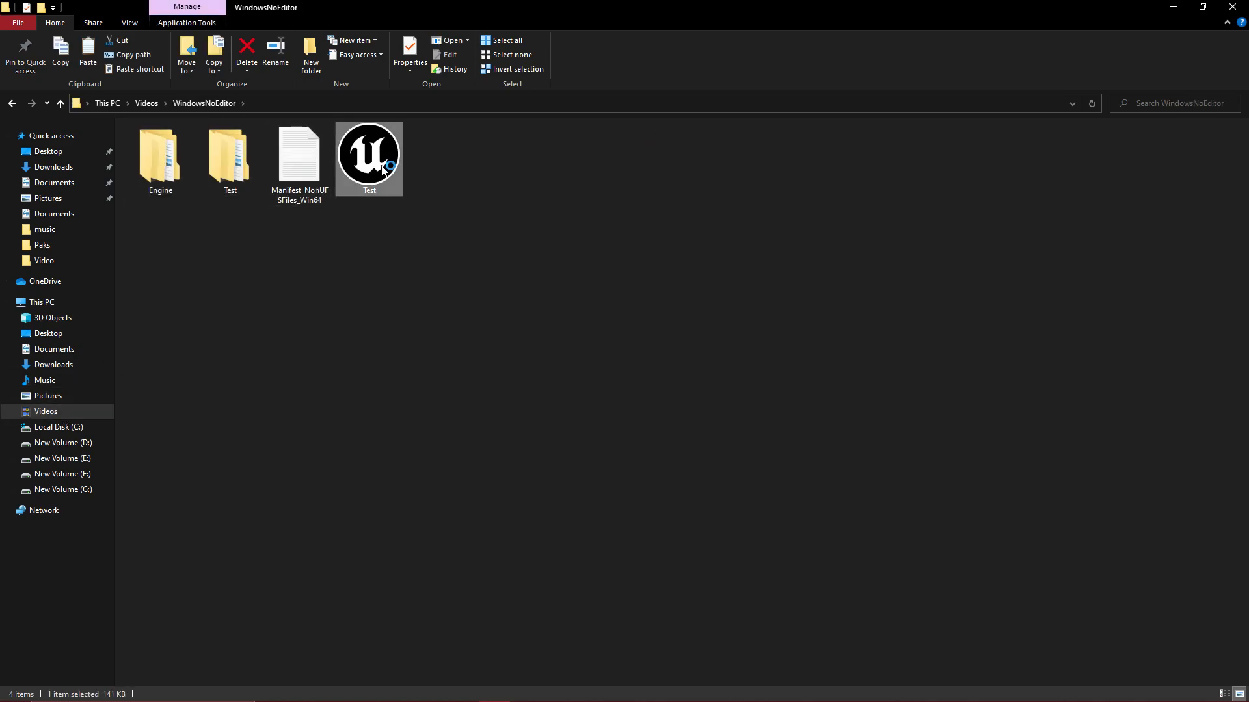
{"action": "double_click", "coordinate": [369, 153]}
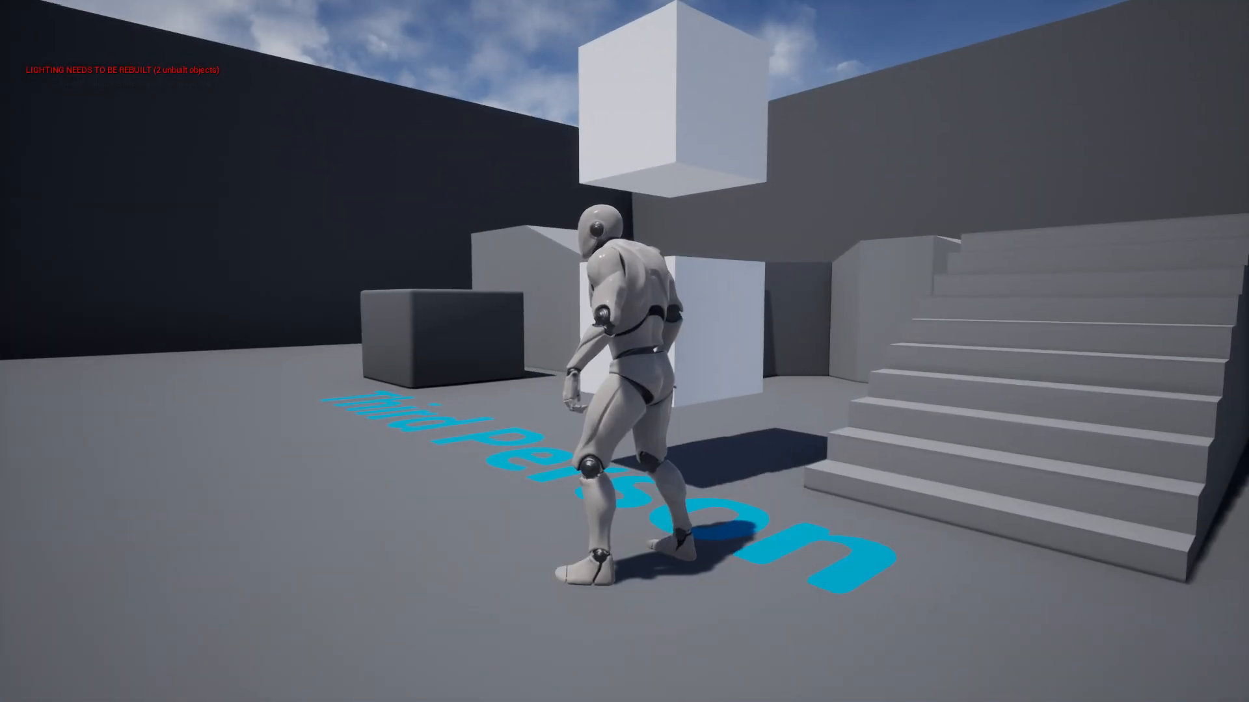
{"action": "left_click", "coordinate": [15, 689]}
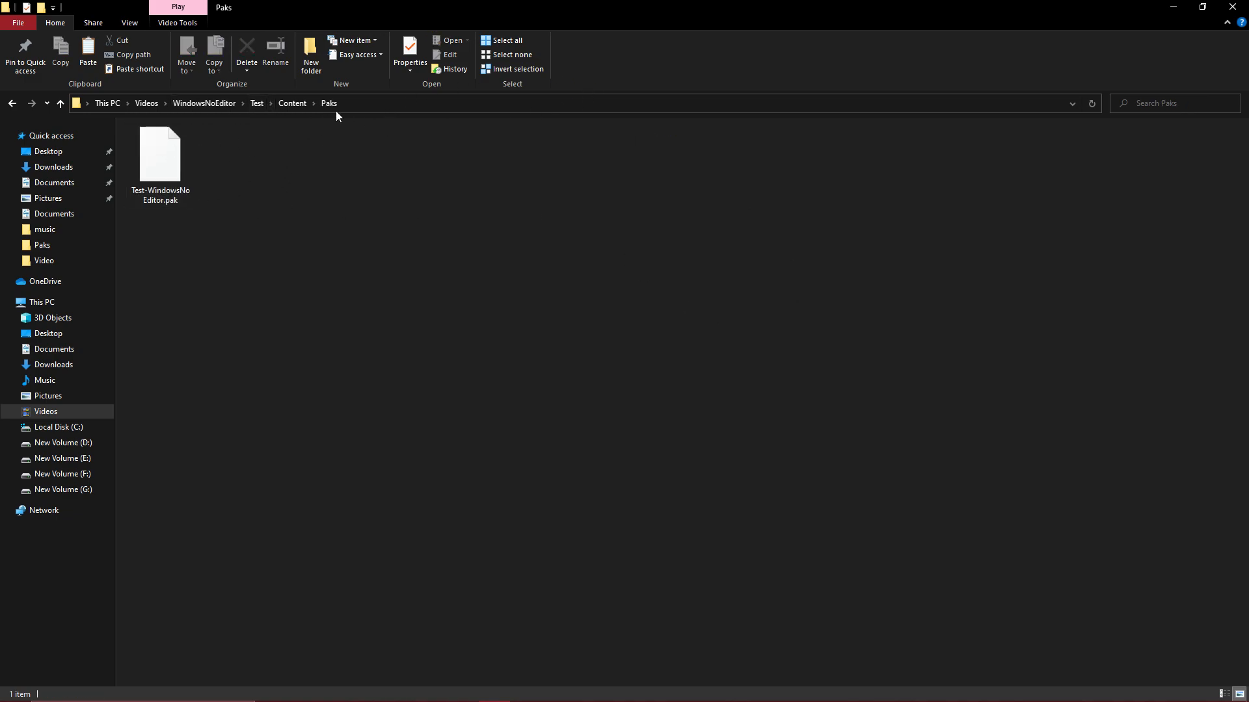
{"action": "mouse_move", "coordinate": [292, 103]}
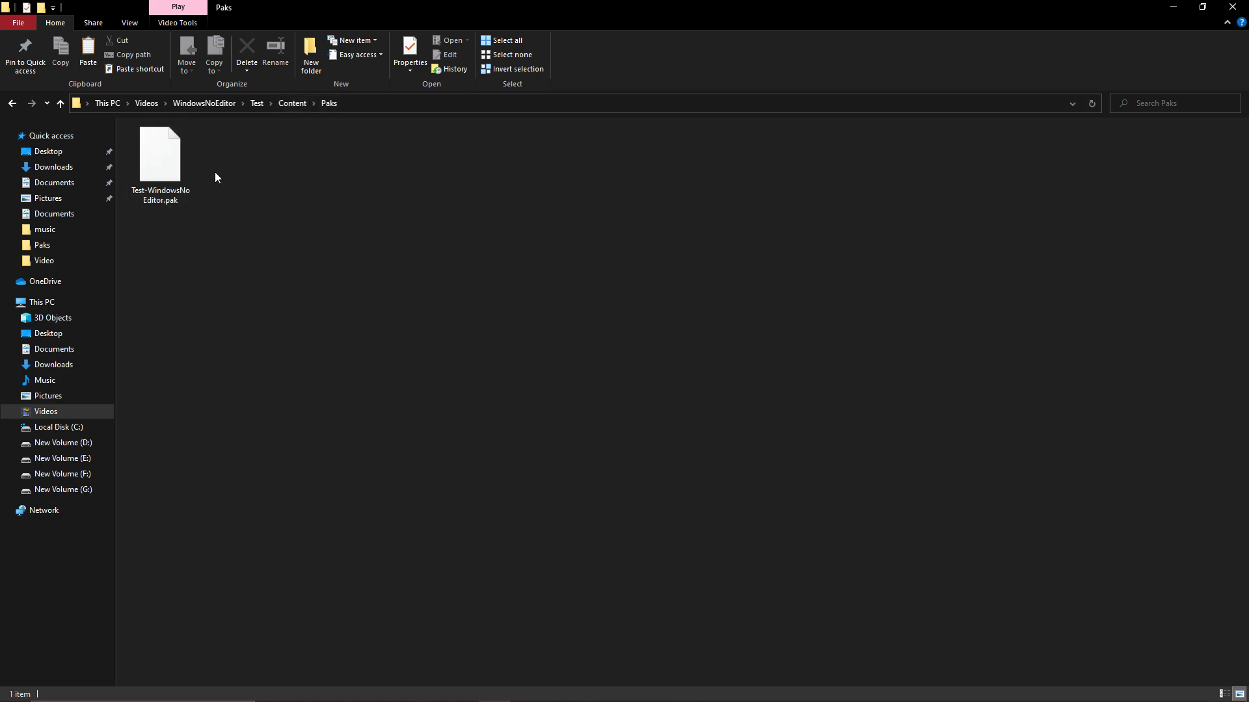
{"action": "left_click", "coordinate": [160, 155]}
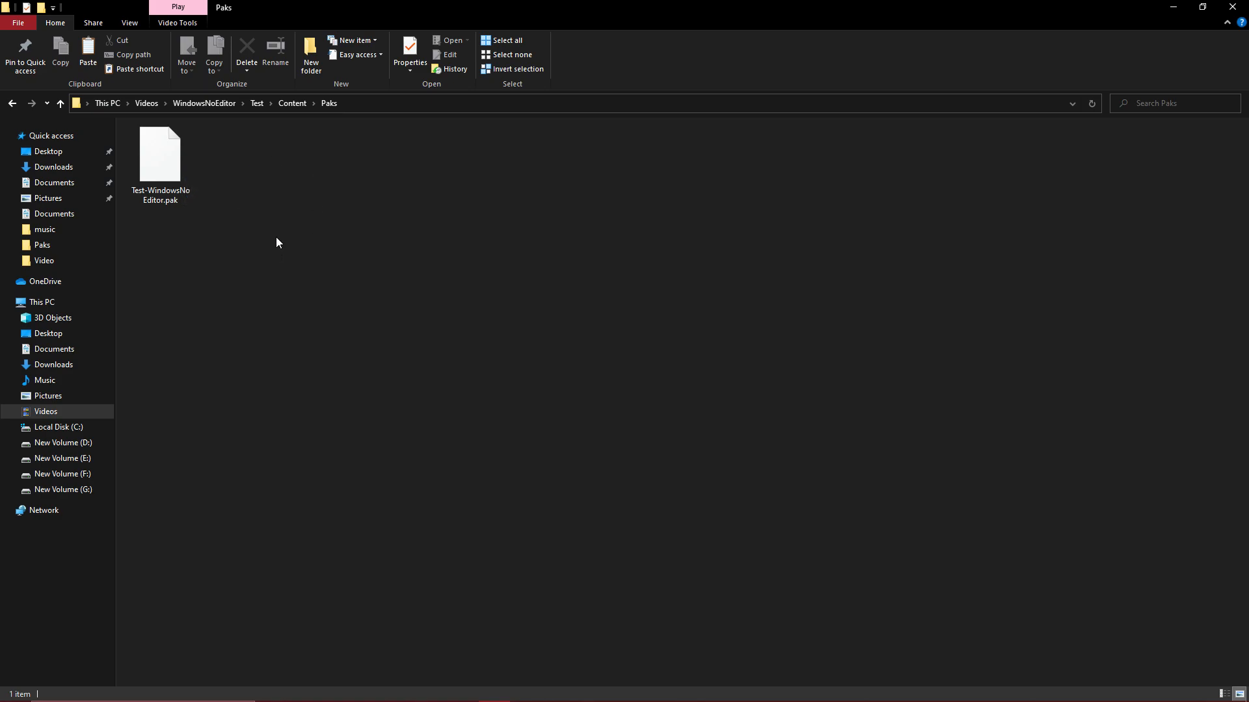
{"action": "left_click", "coordinate": [160, 155]}
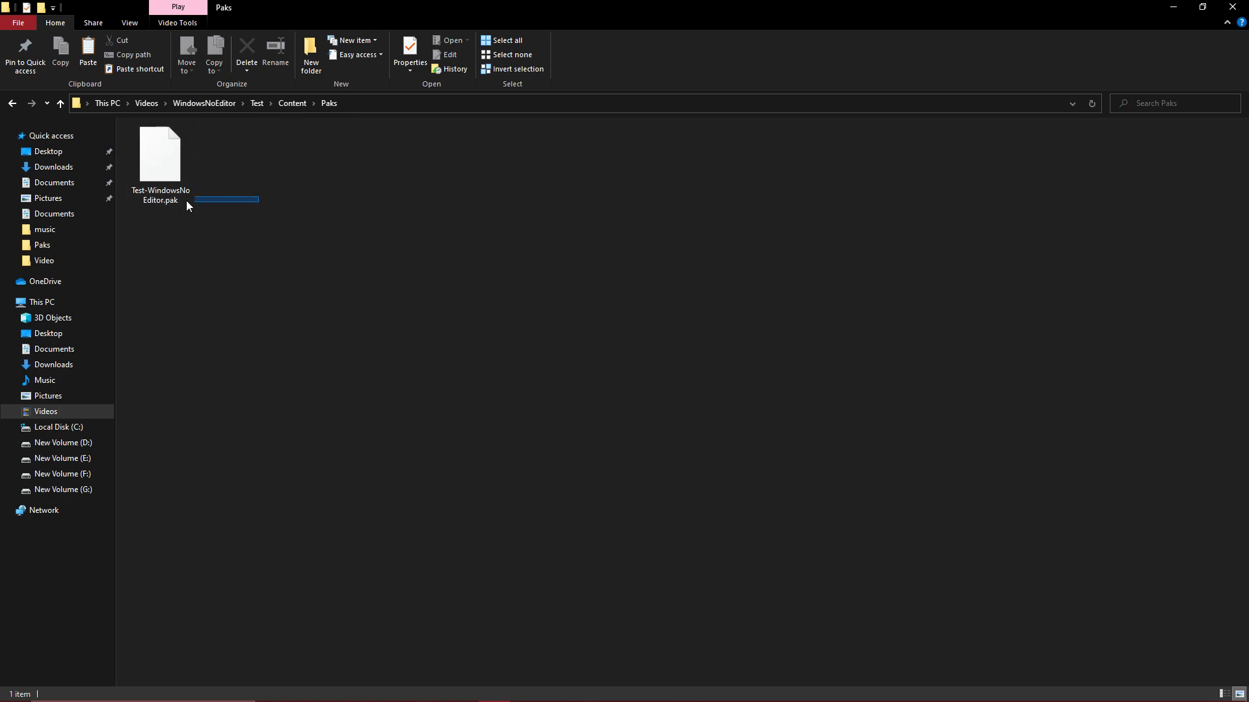
{"action": "left_click", "coordinate": [160, 159]}
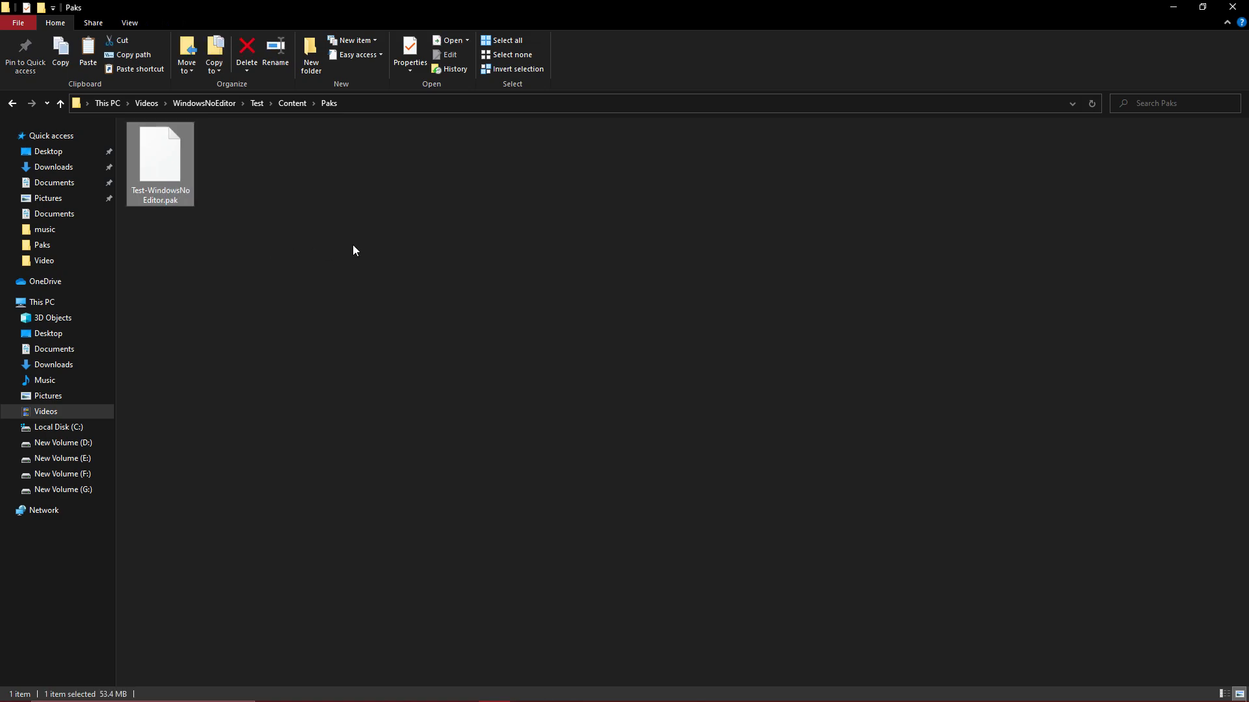
{"action": "mouse_move", "coordinate": [185, 203]}
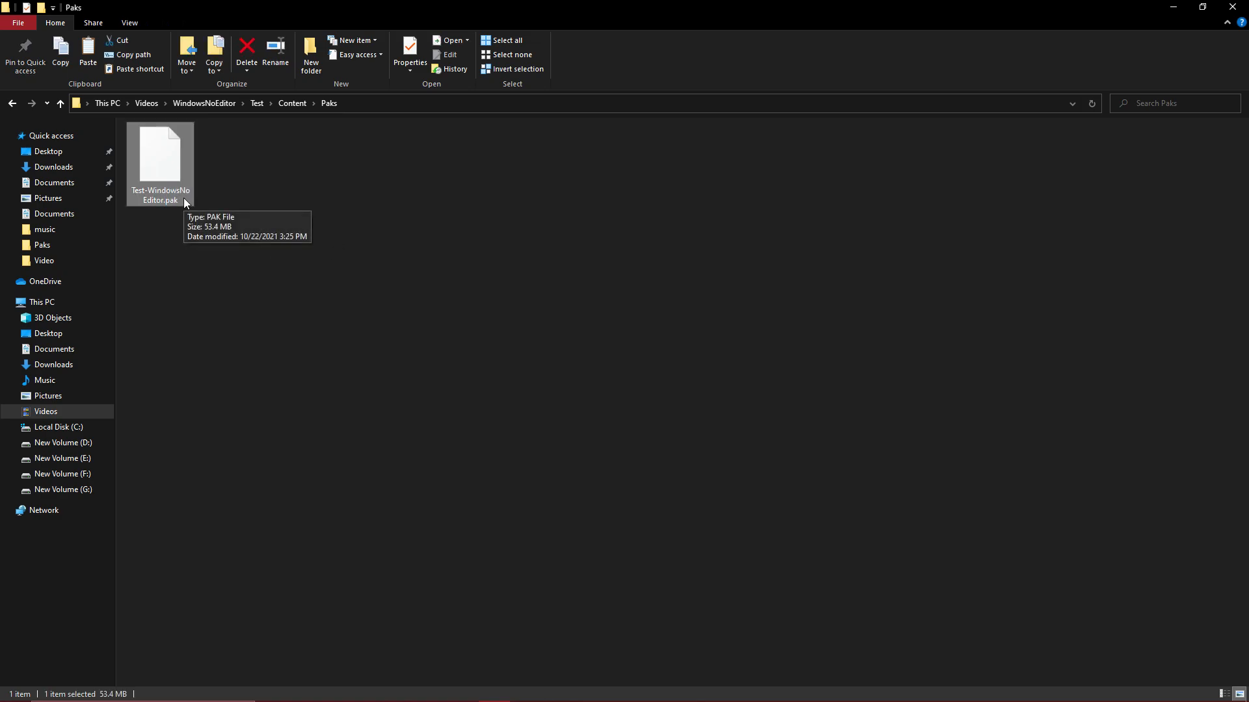